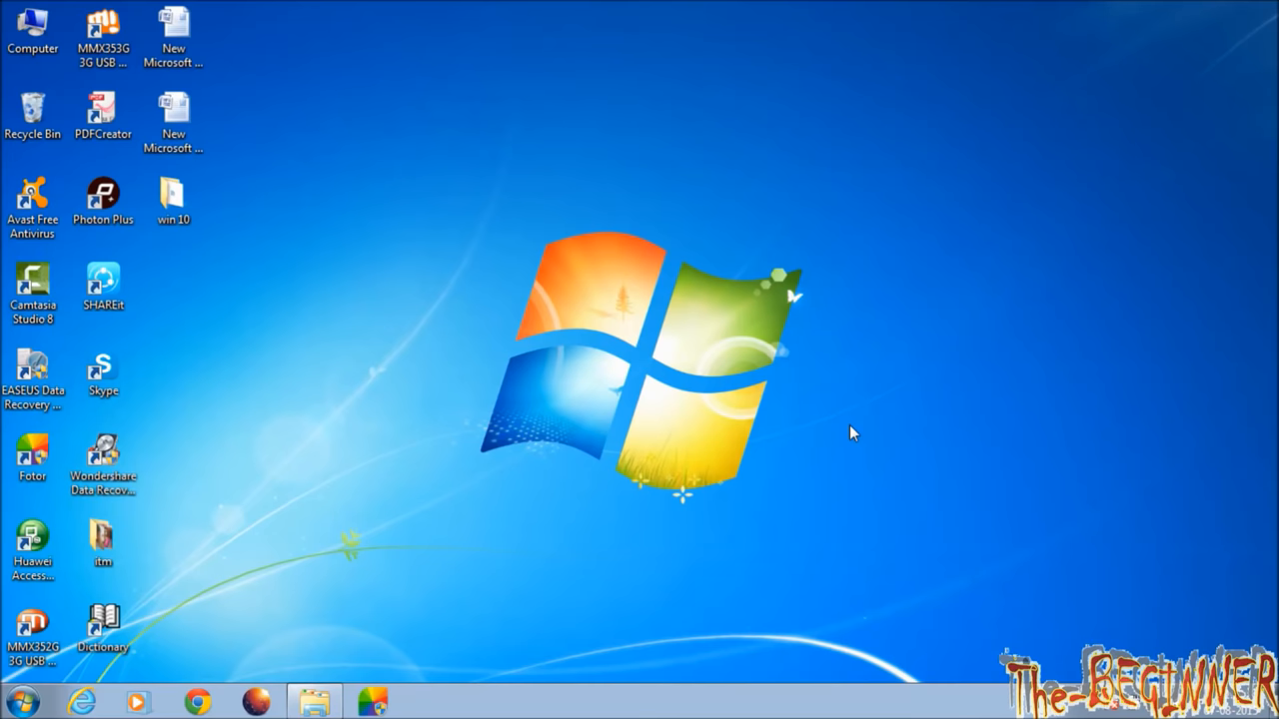
Open Computer from the desktop, bringing up Burn a Disc for the blank DVD
click(33, 30)
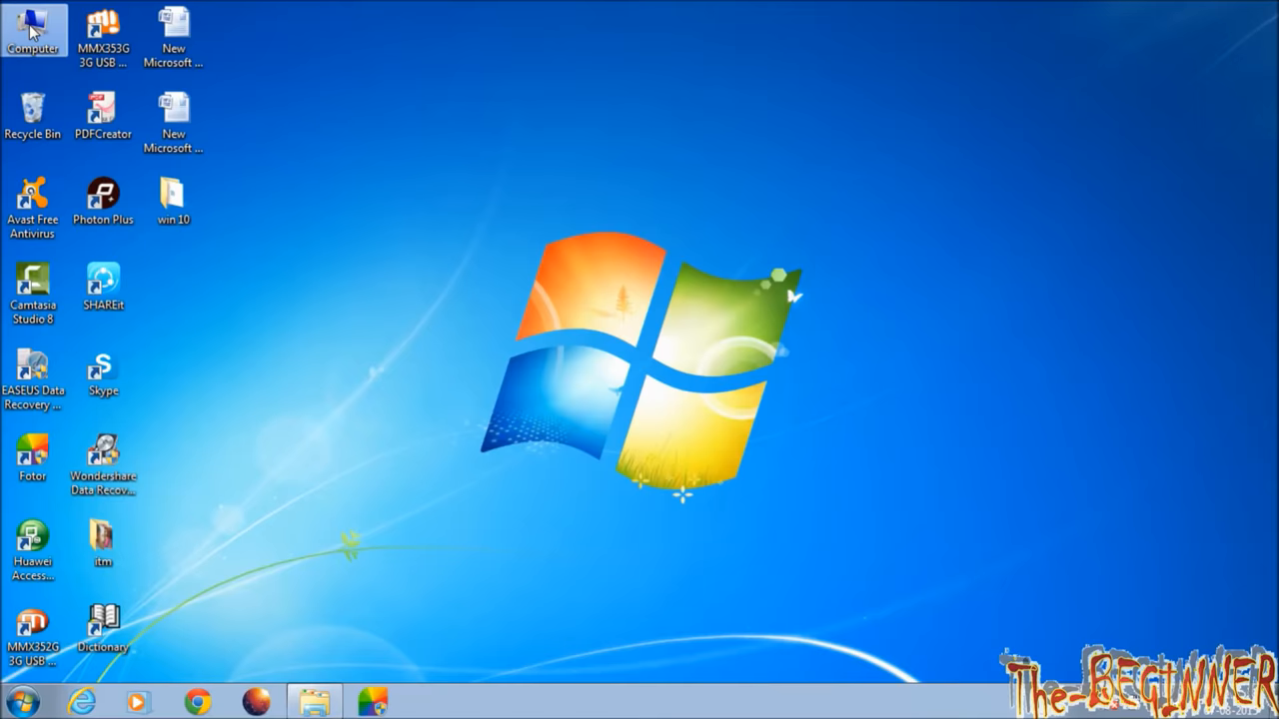
double_click(33, 30)
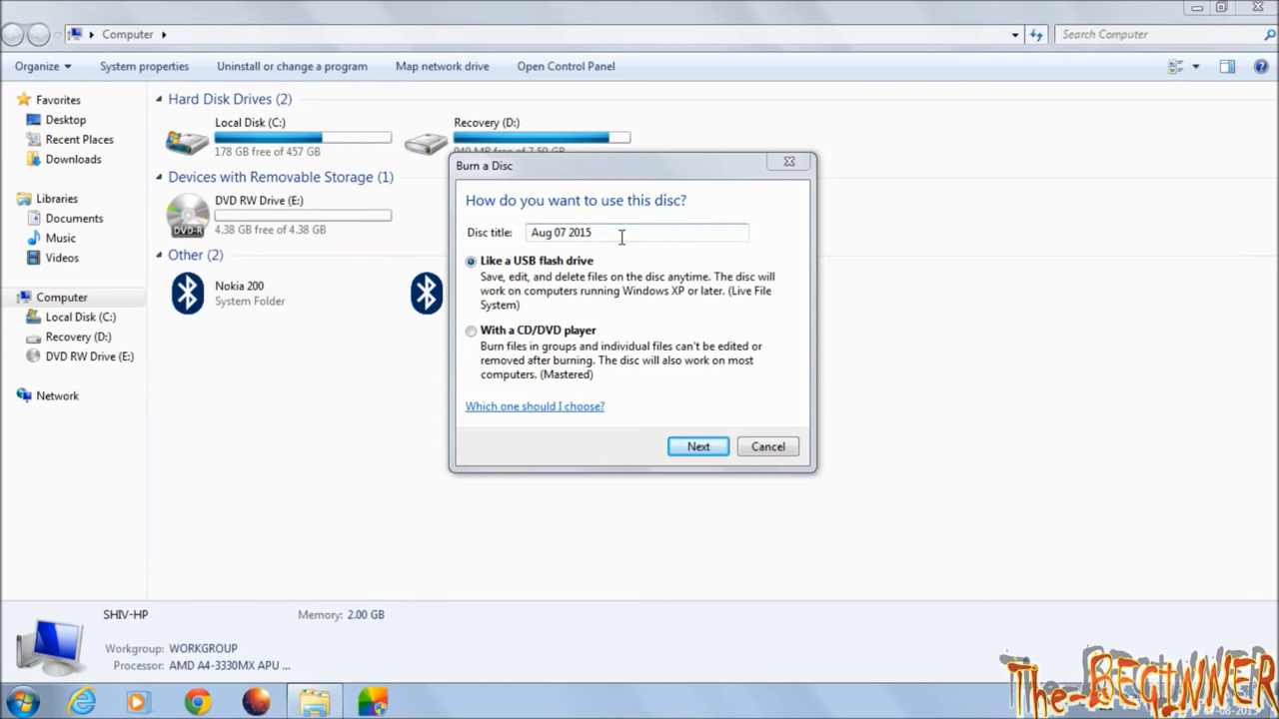
Title the disc 'Windows 10 pro' with the CD/DVD player format, then cancel the dialog
text(Windows 10 pro)
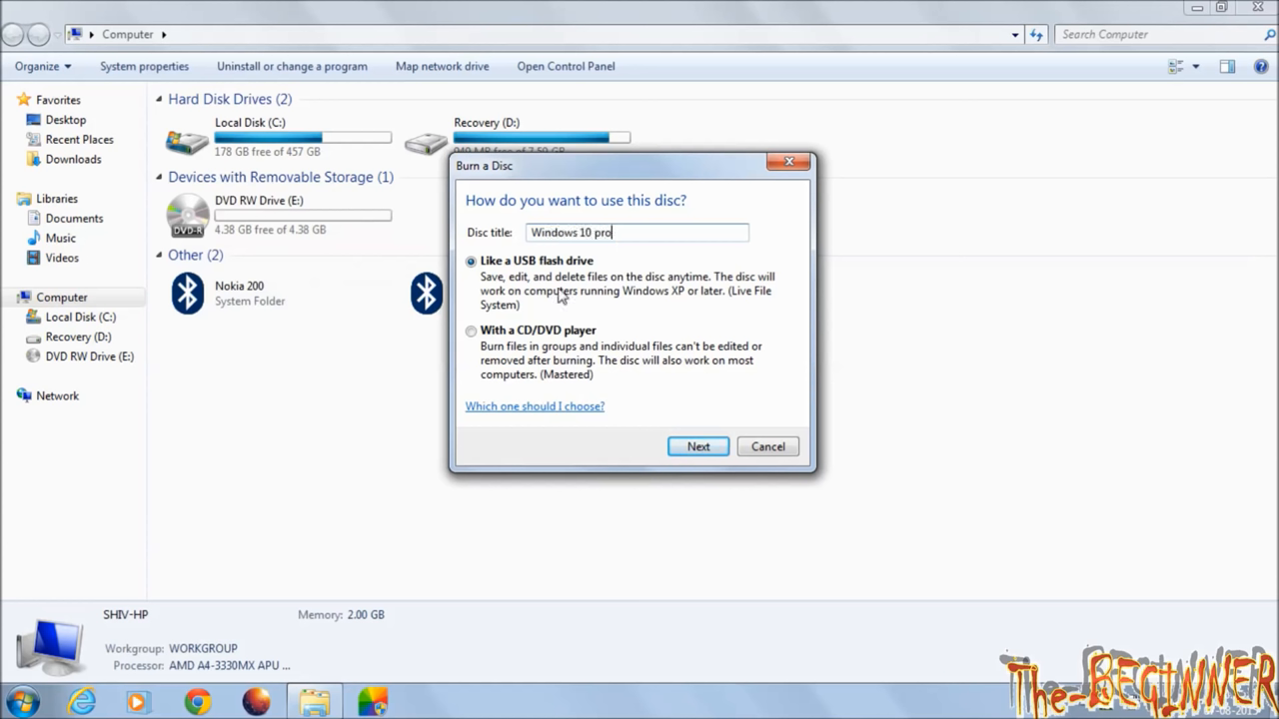
click(471, 331)
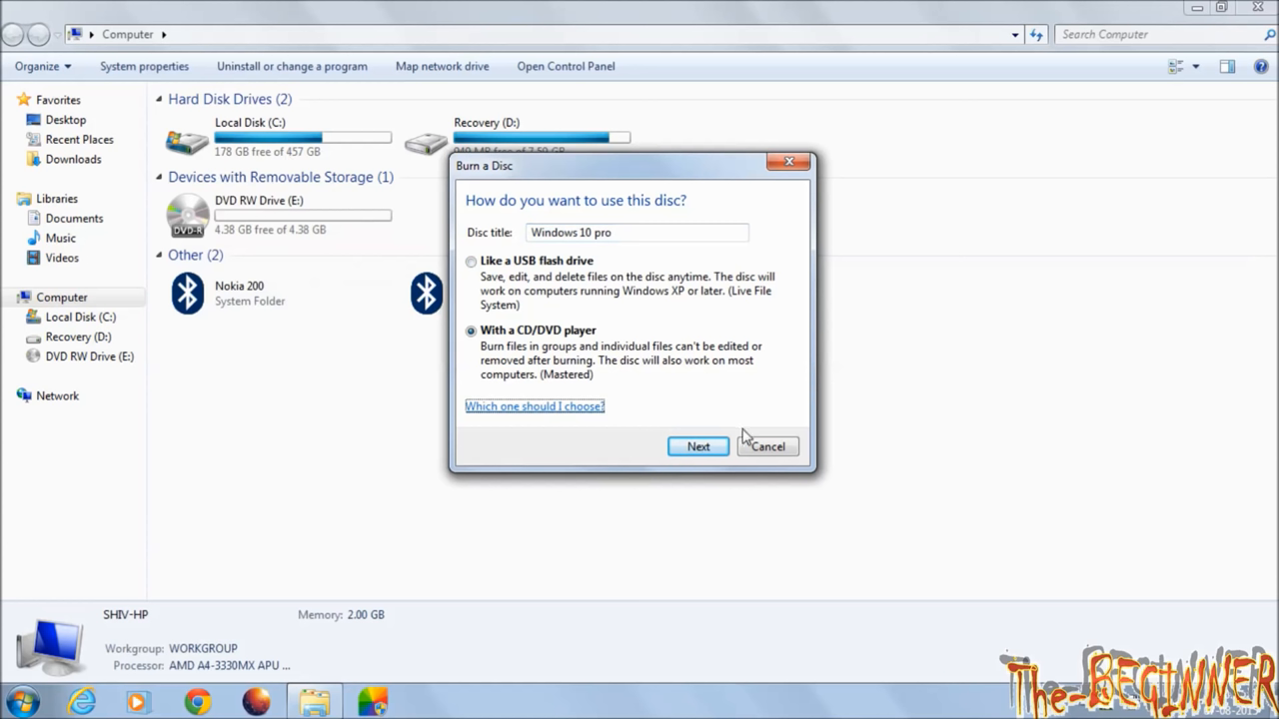
click(697, 447)
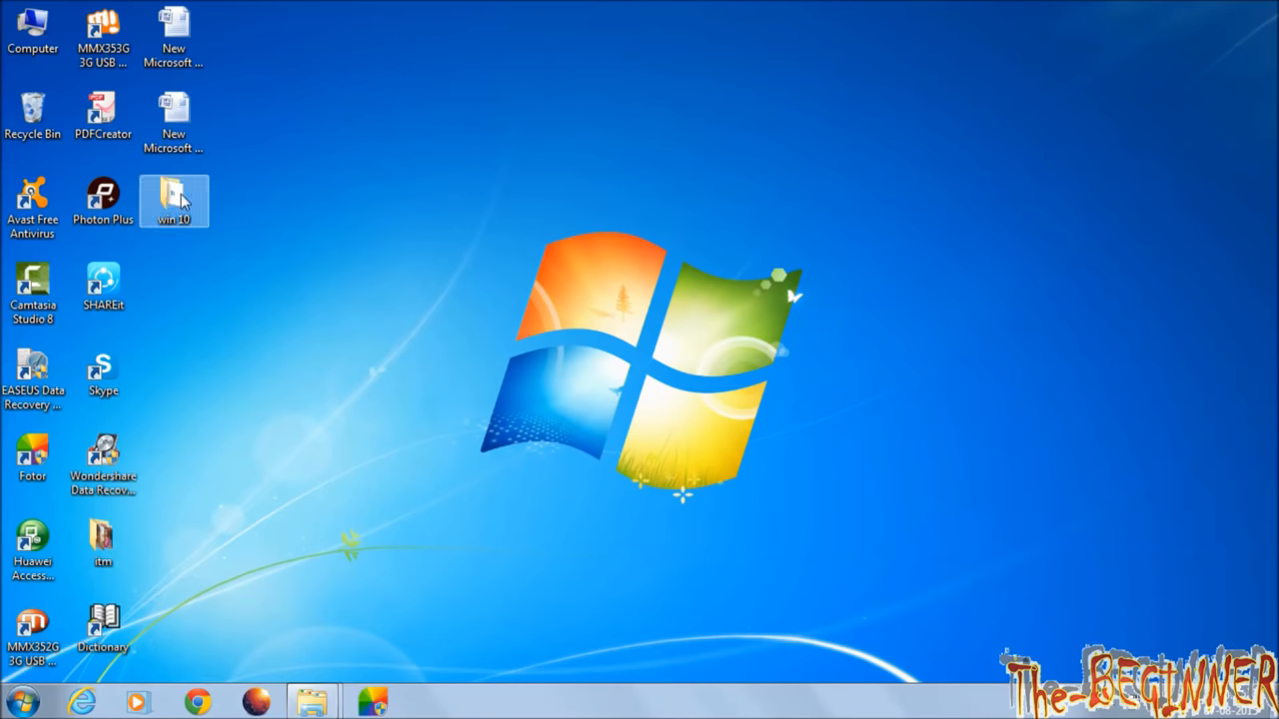
Open windows_10_pro_.iso from the win 10 folder with Windows Disc Image Burner
double_click(173, 195)
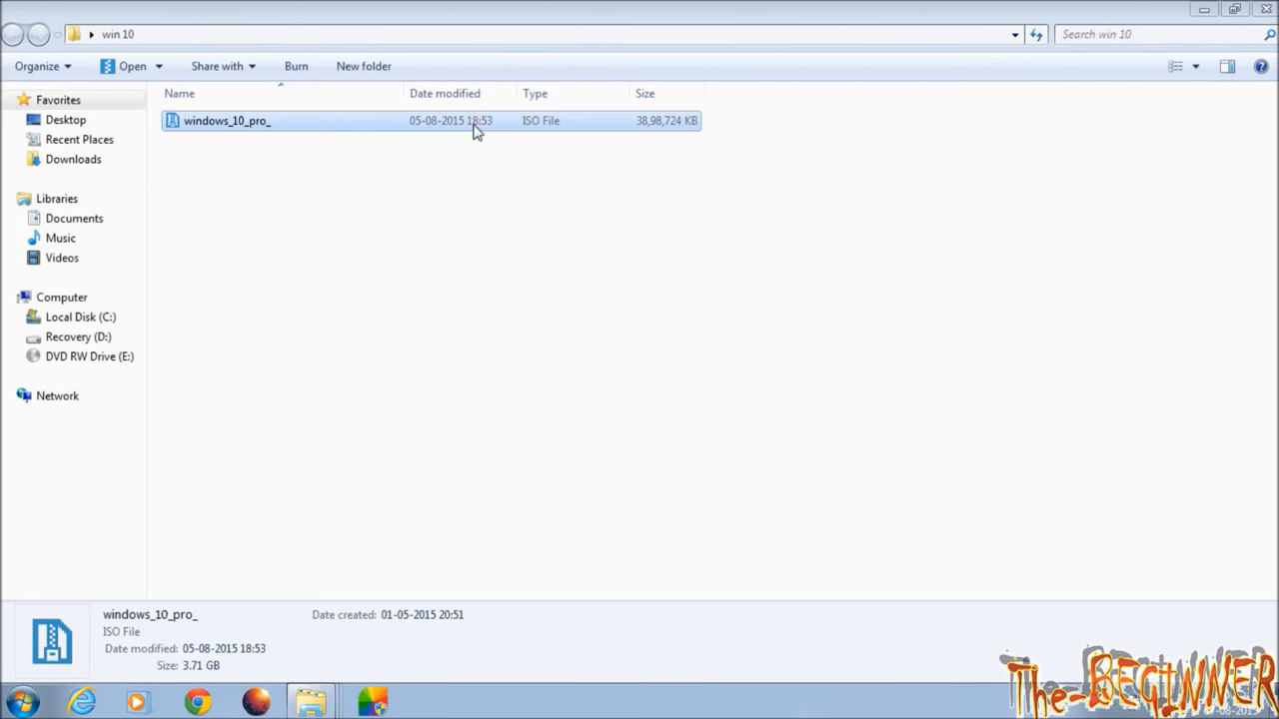
right_click(227, 120)
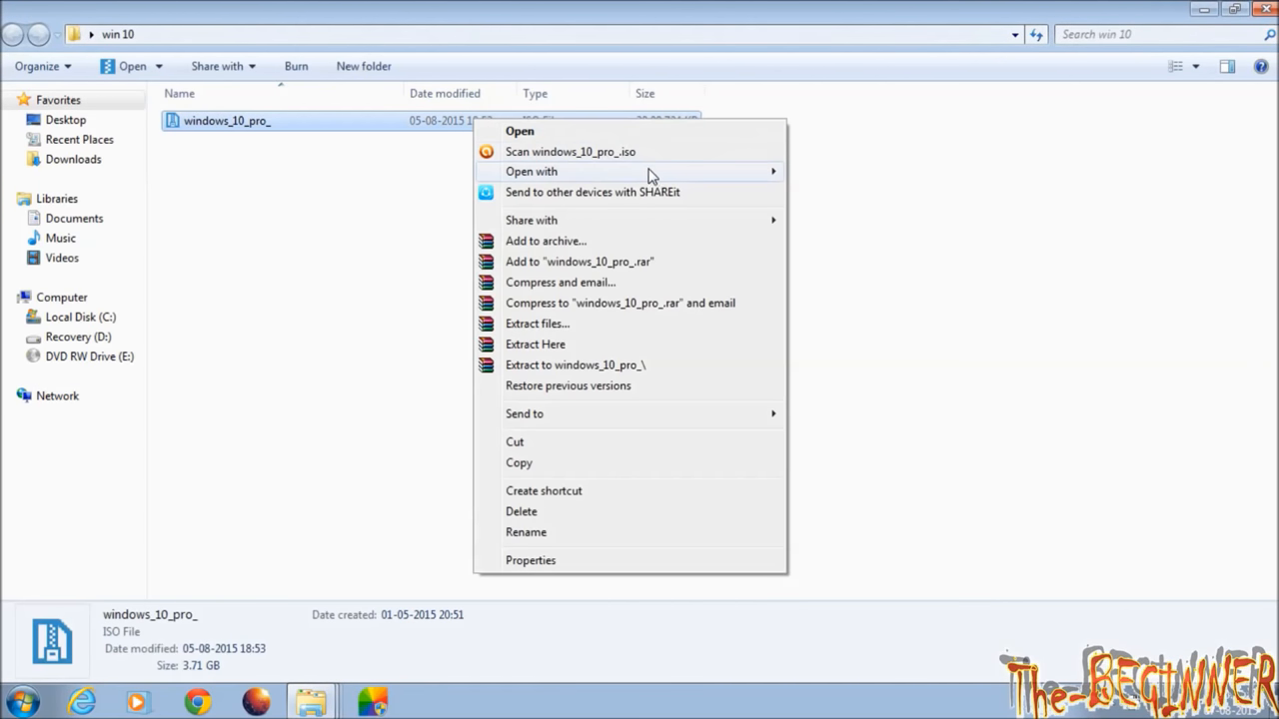
mouse_move(531, 171)
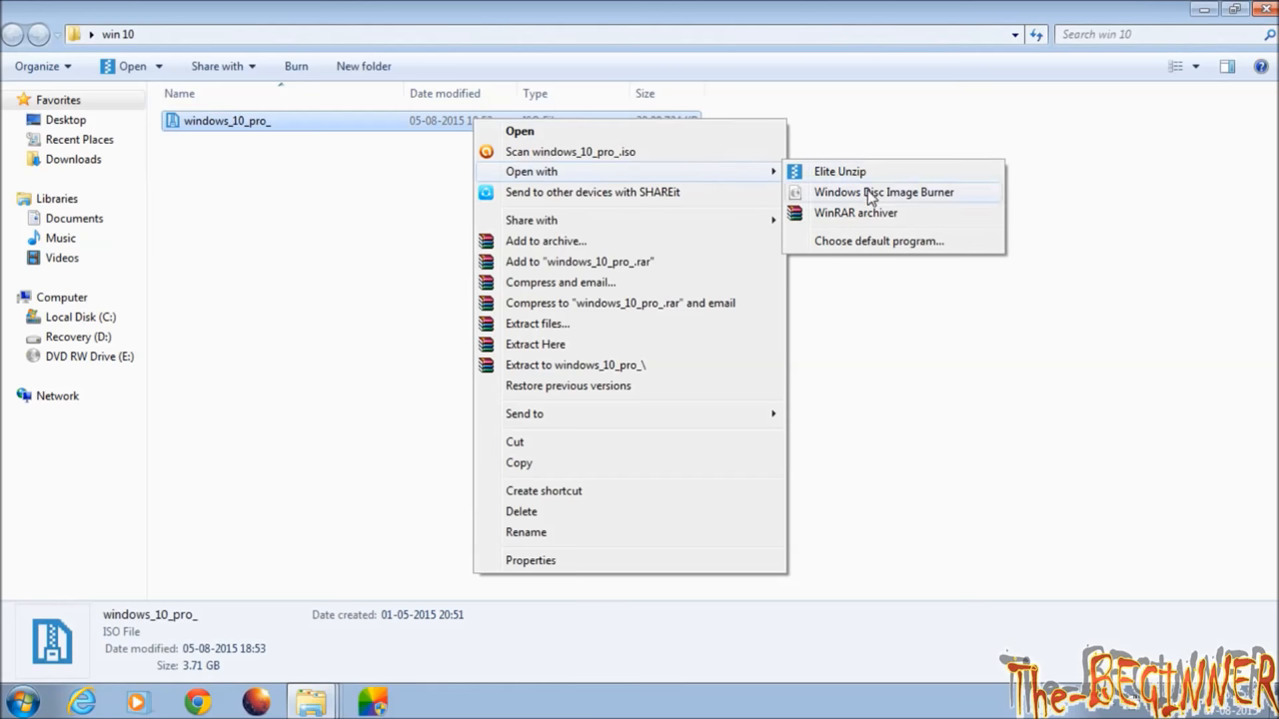
click(883, 192)
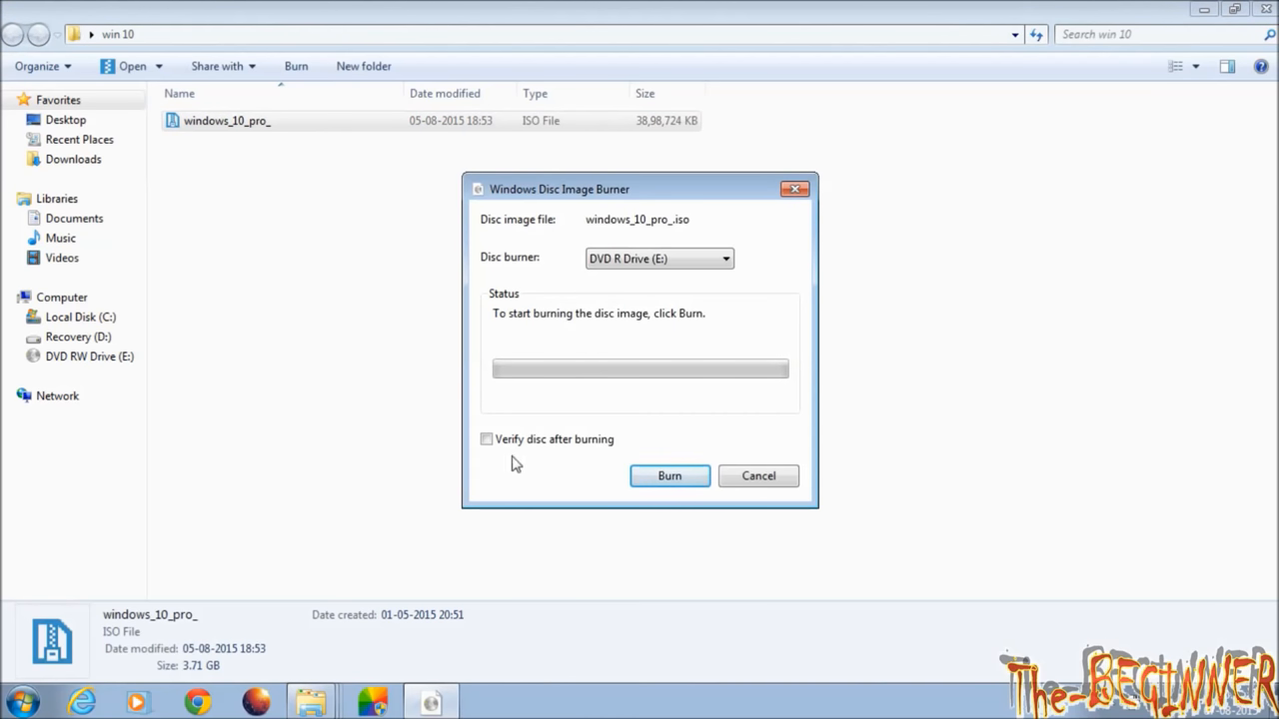
Burn the ISO to drive E with verification, then select the burned DVD in Computer
click(486, 440)
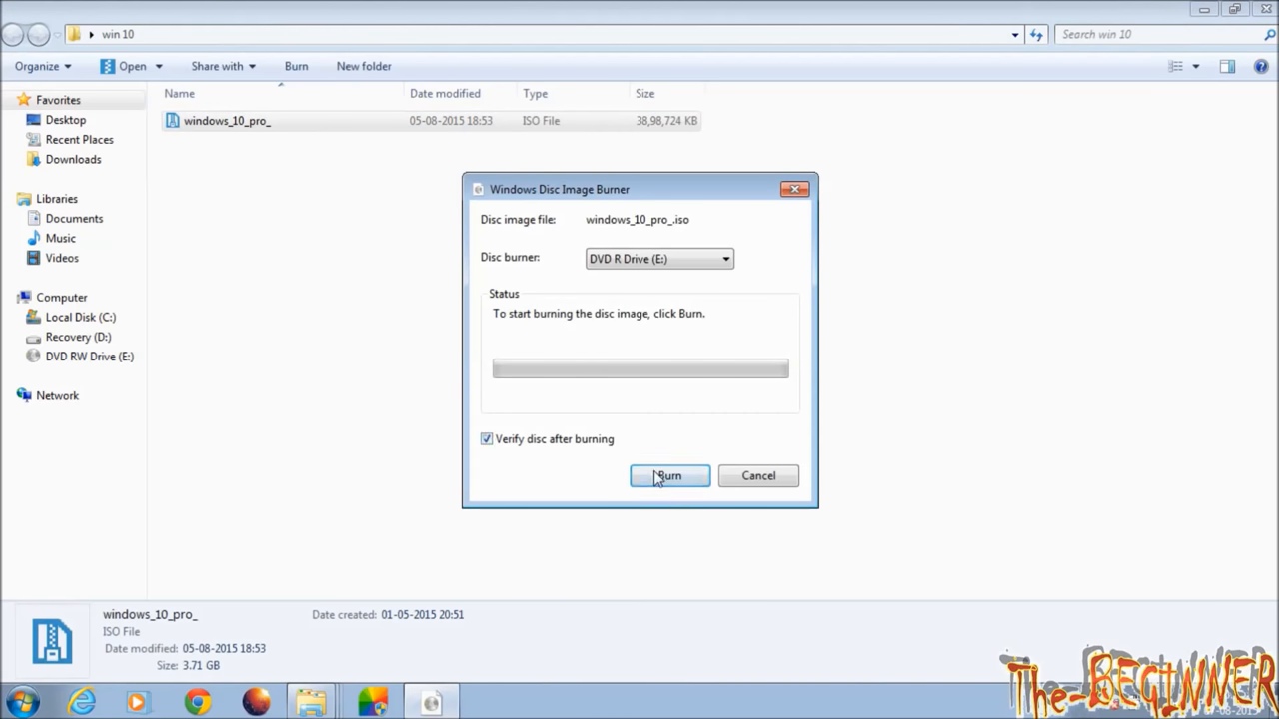
click(668, 476)
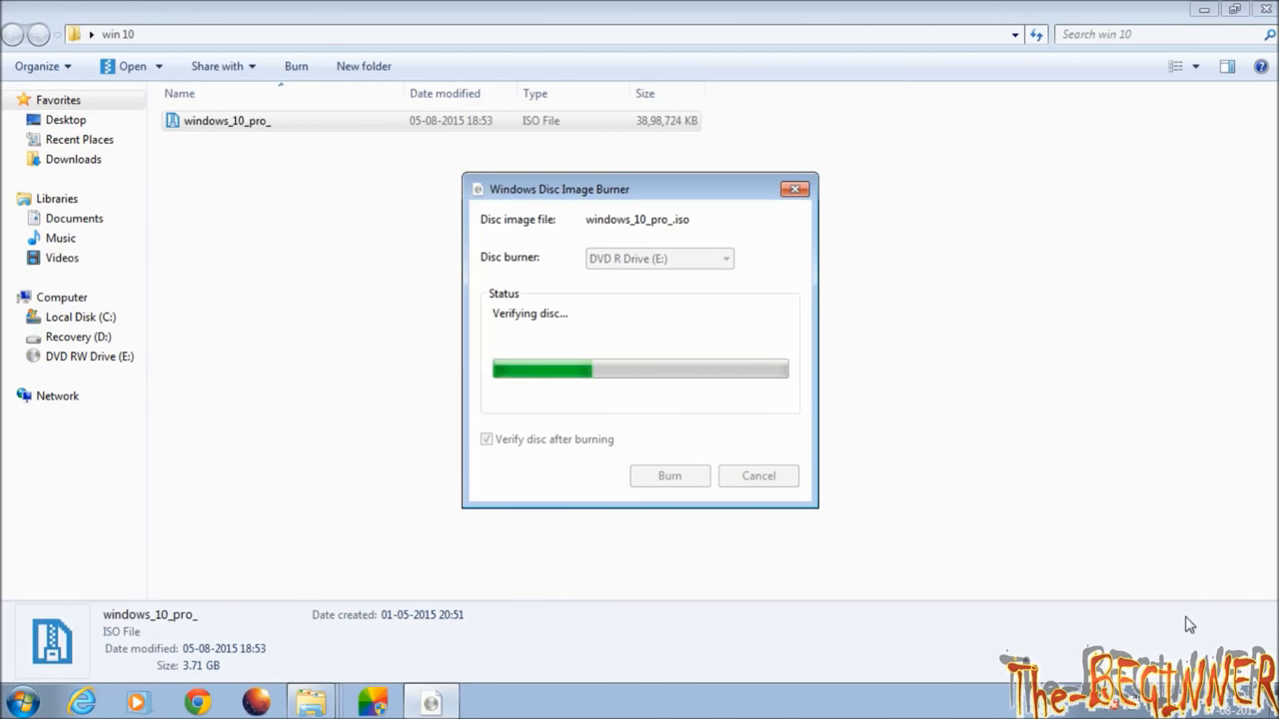
click(62, 297)
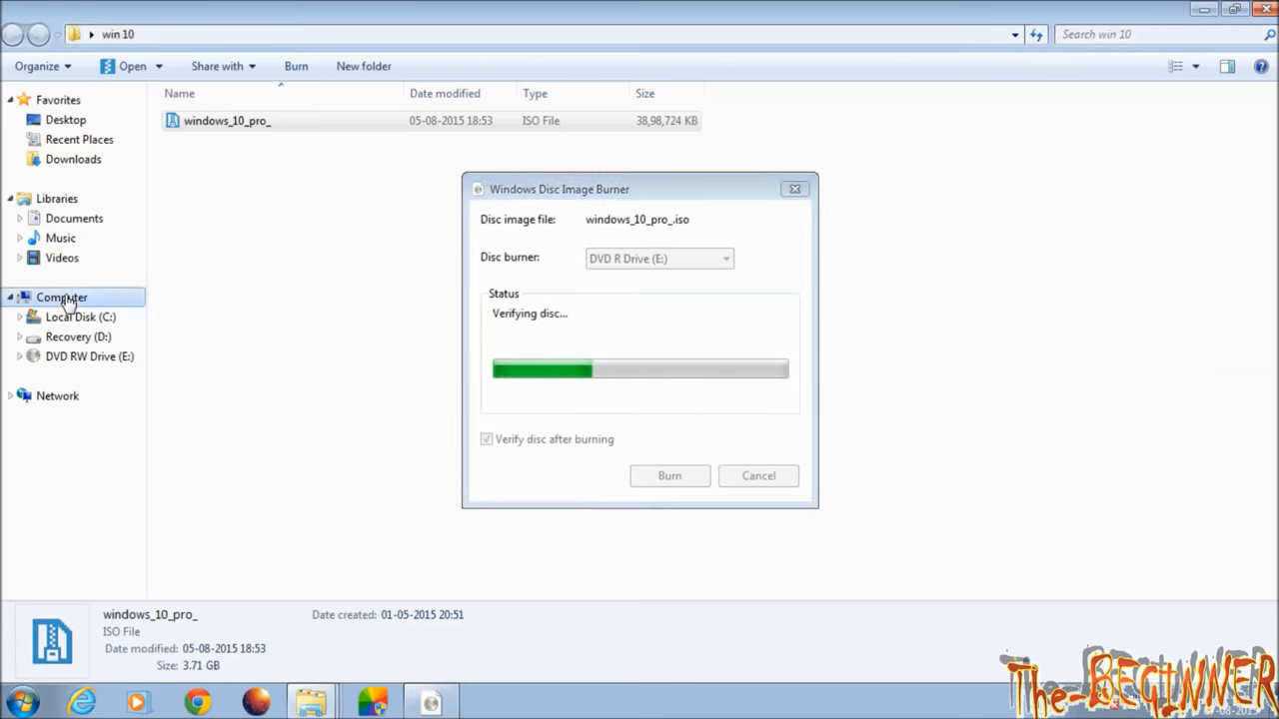
click(62, 297)
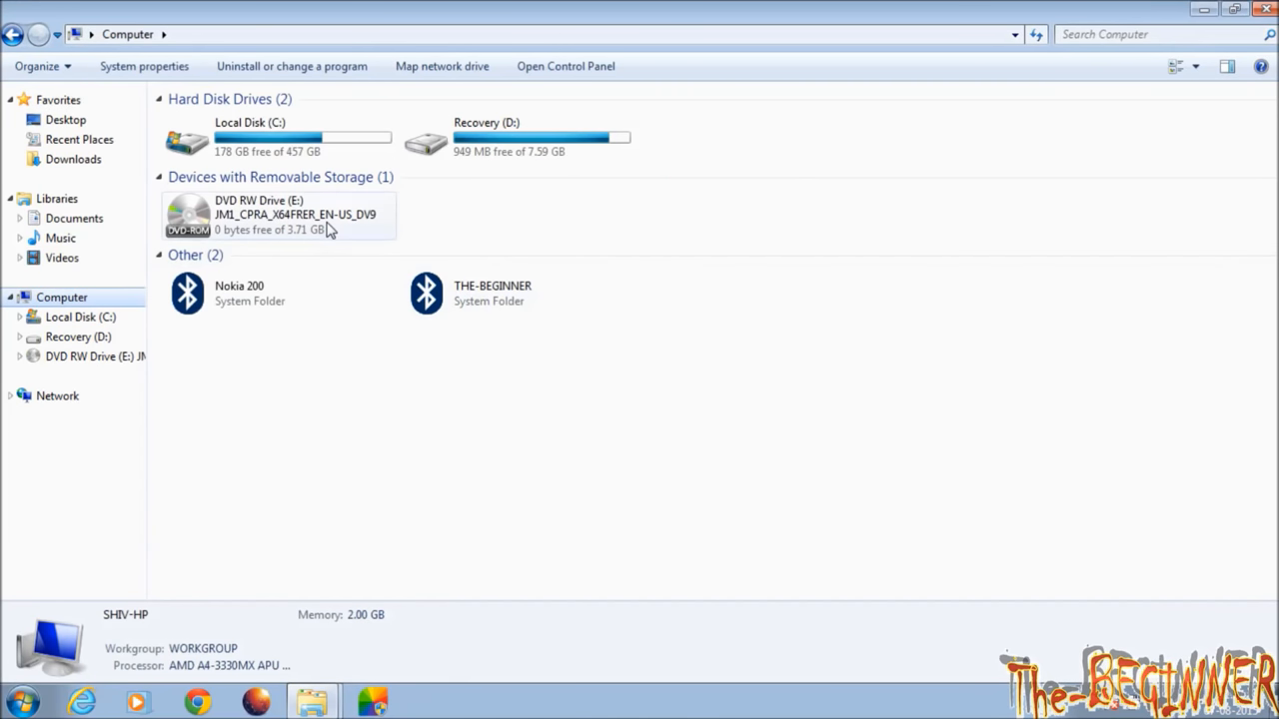
click(280, 215)
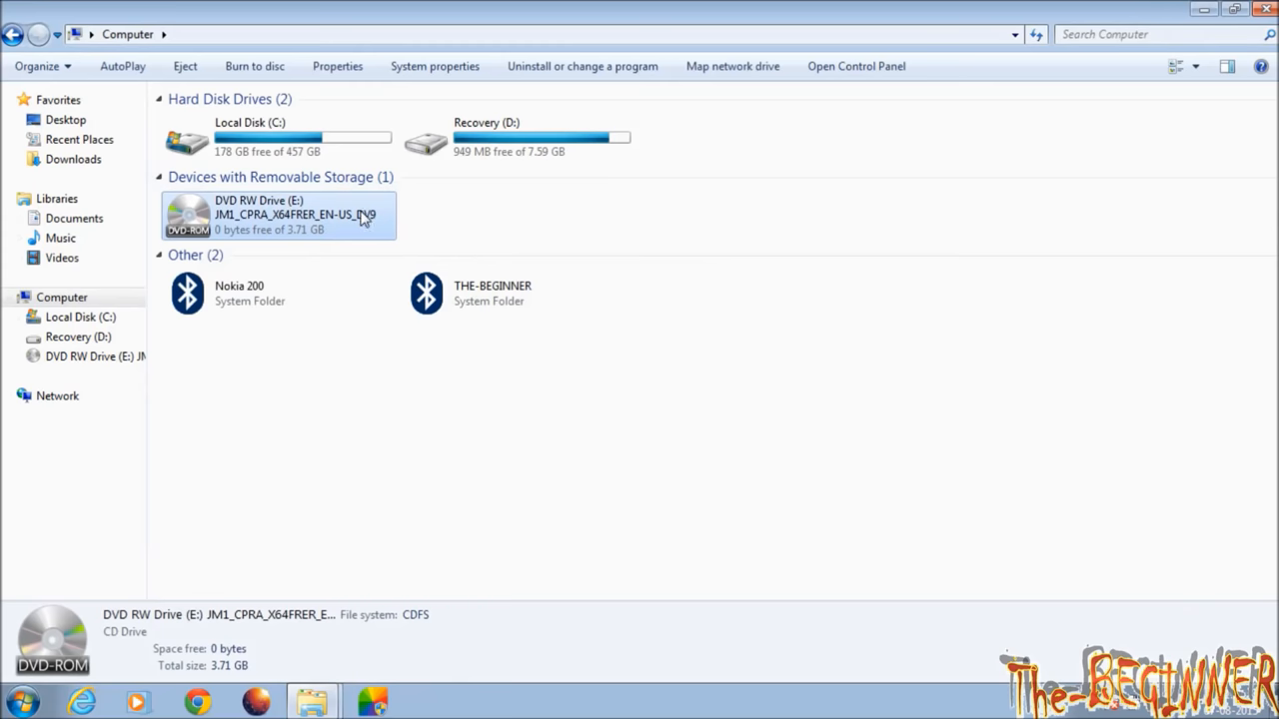
mouse_move(968, 149)
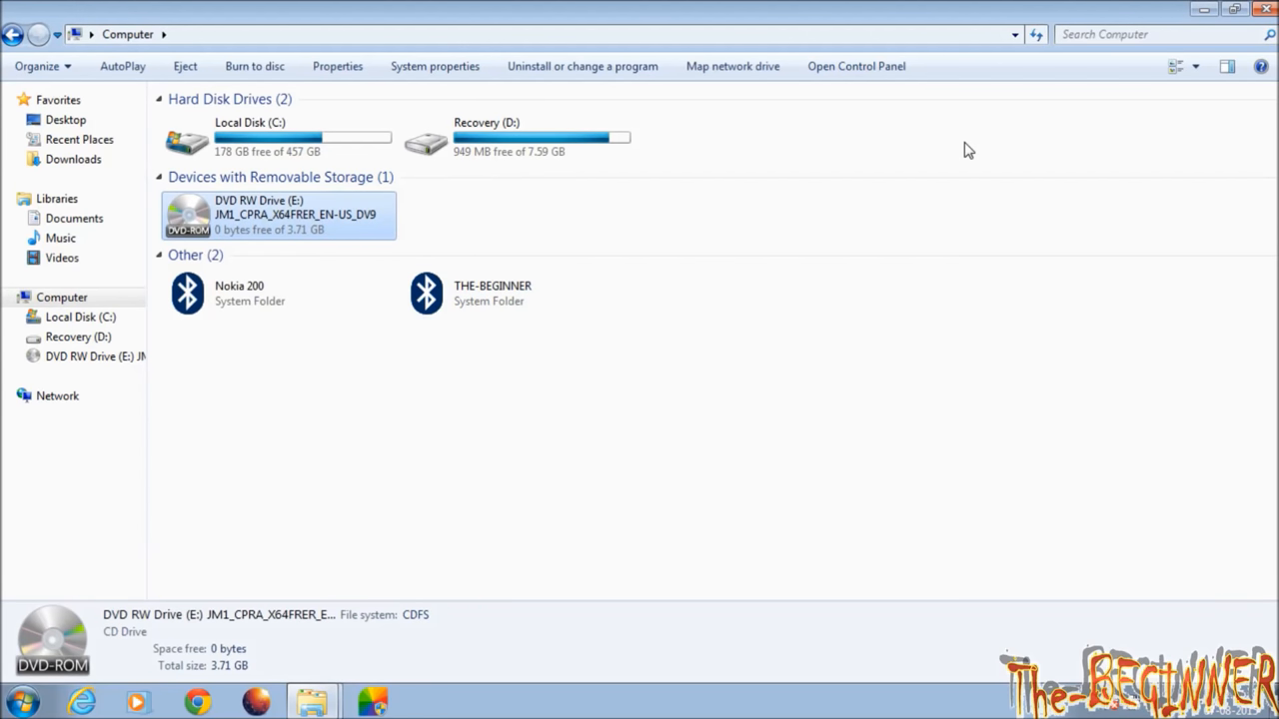